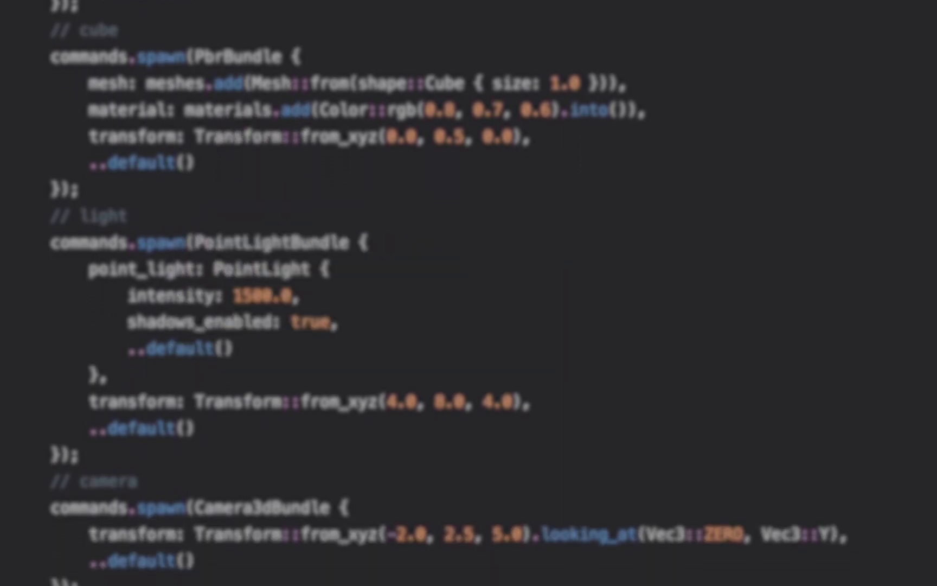
# - Scroll the Assets page to view the Learning section's tutorial cards
pyautogui.scroll(-3)
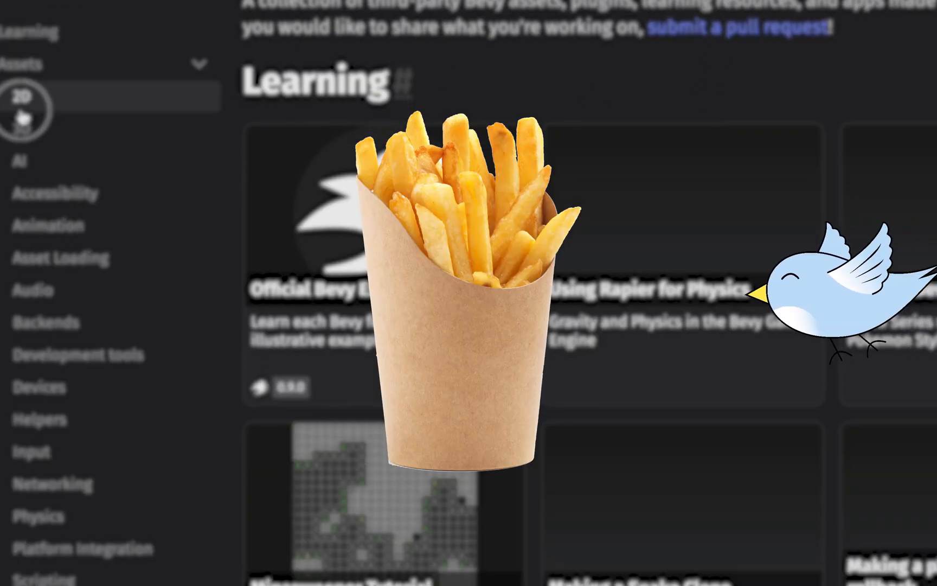
# - Show the 2D asset category, visit the bevy_ecs_ldtk repository, then reach the 3D / 3d_scene example
pyautogui.click(22, 96)
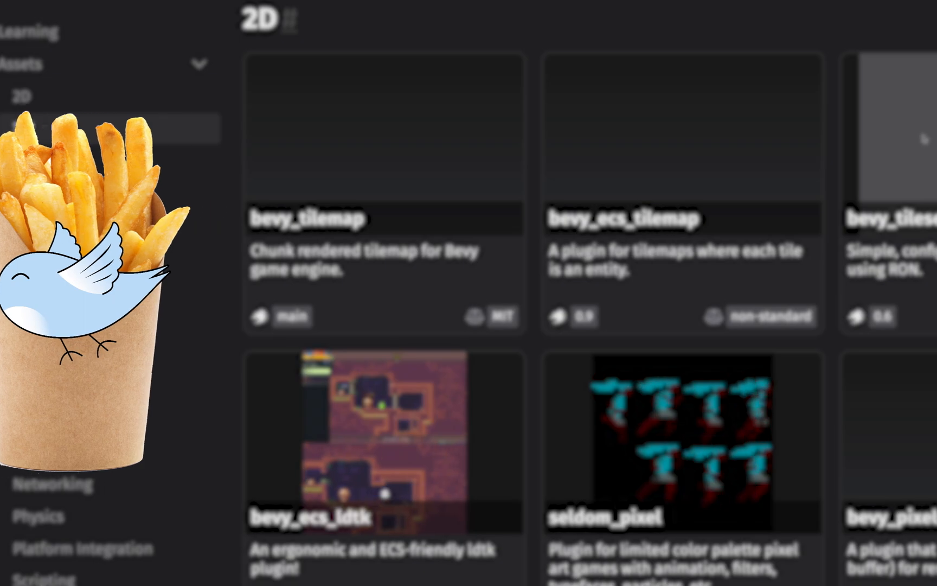
pyautogui.click(308, 518)
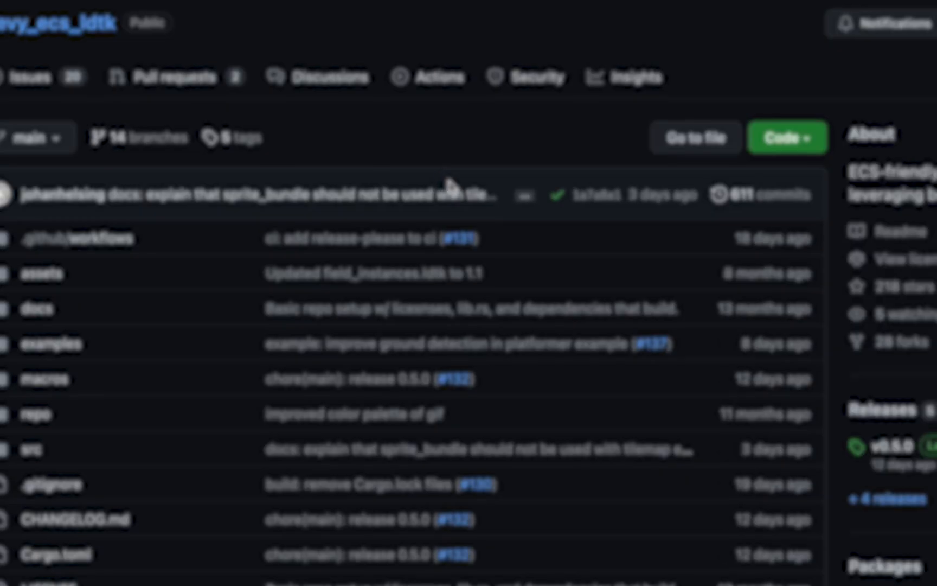
pyautogui.scroll(-3)
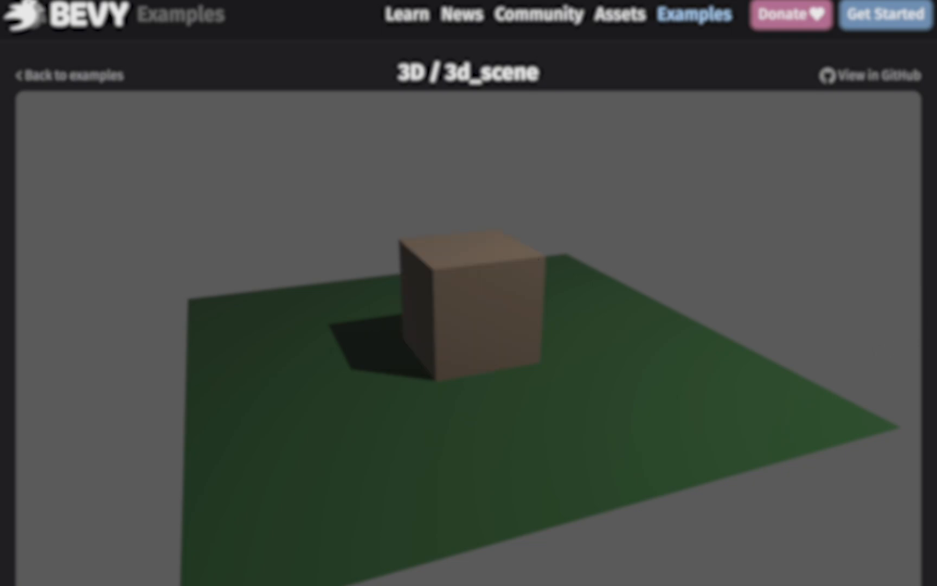
# - Read the 3d_scene source down through its cube, light and camera setup
pyautogui.scroll(-3)
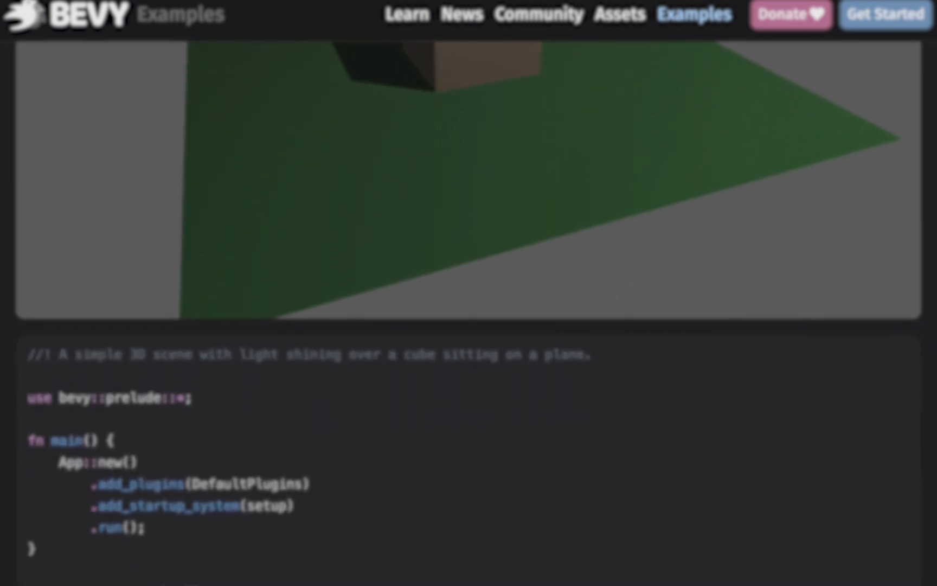
pyautogui.scroll(-3)
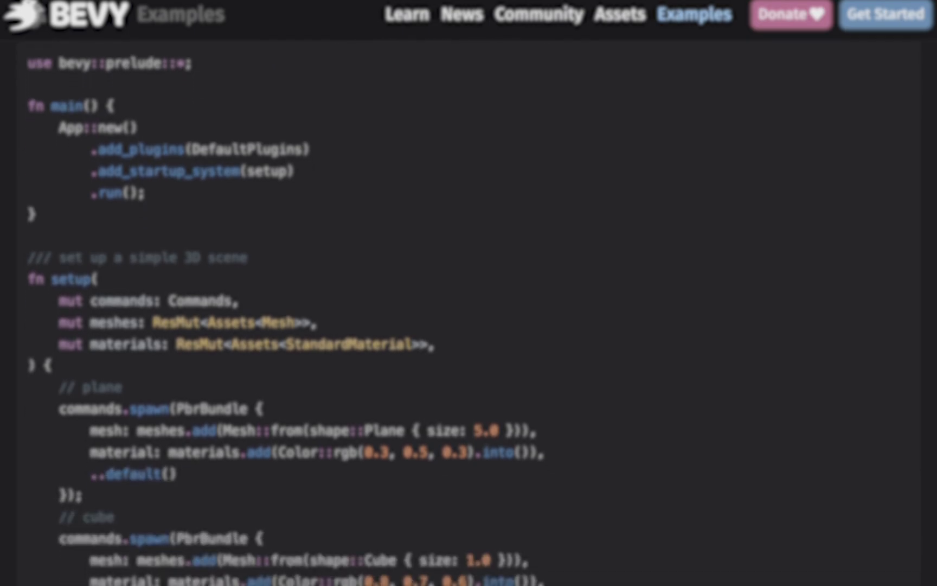
pyautogui.scroll(-3)
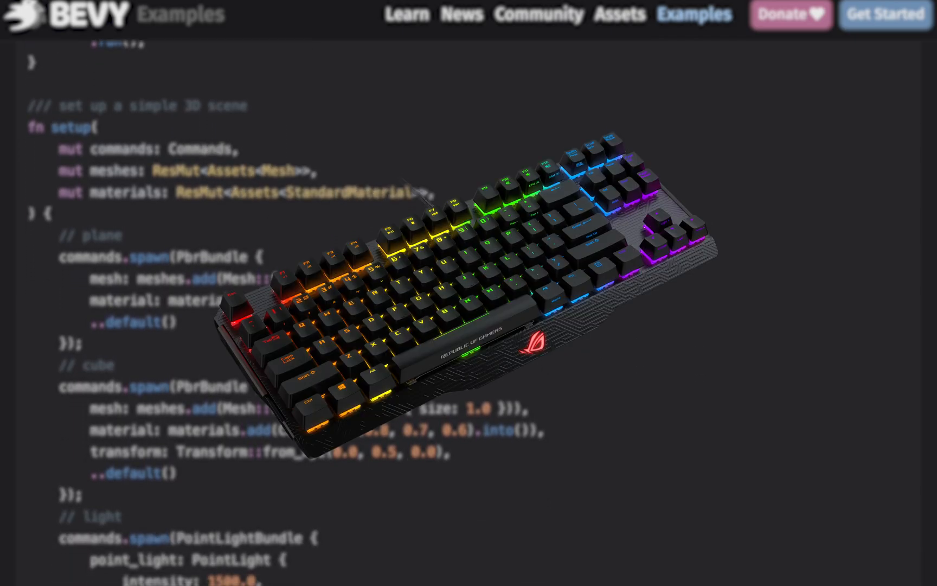
pyautogui.scroll(-3)
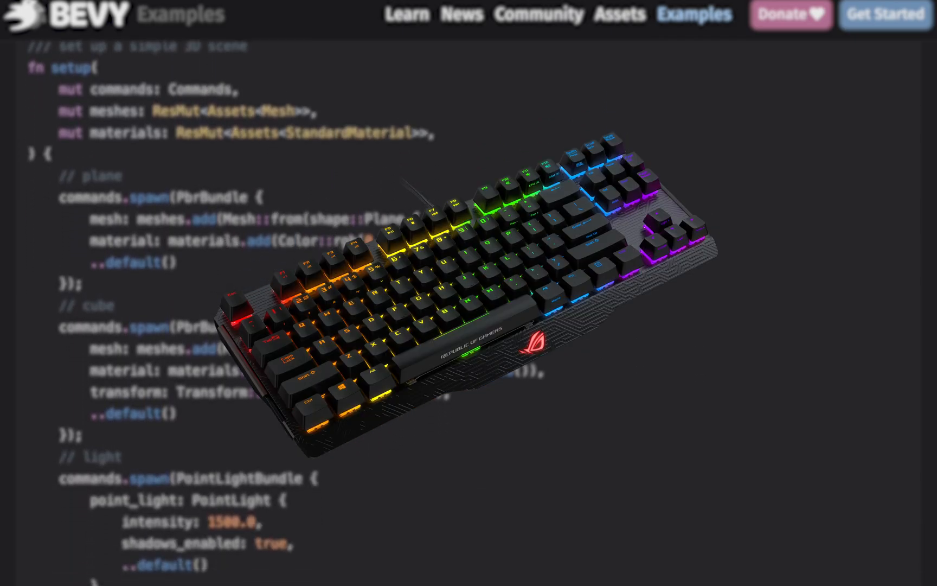
pyautogui.scroll(-3)
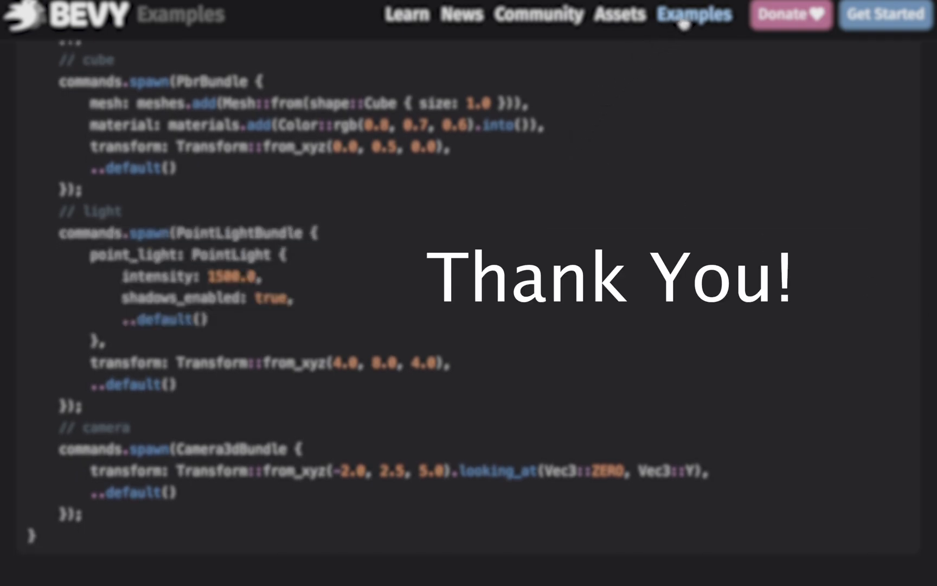
# - Return via the Examples list to the community Assets page of Learning resources
pyautogui.click(694, 16)
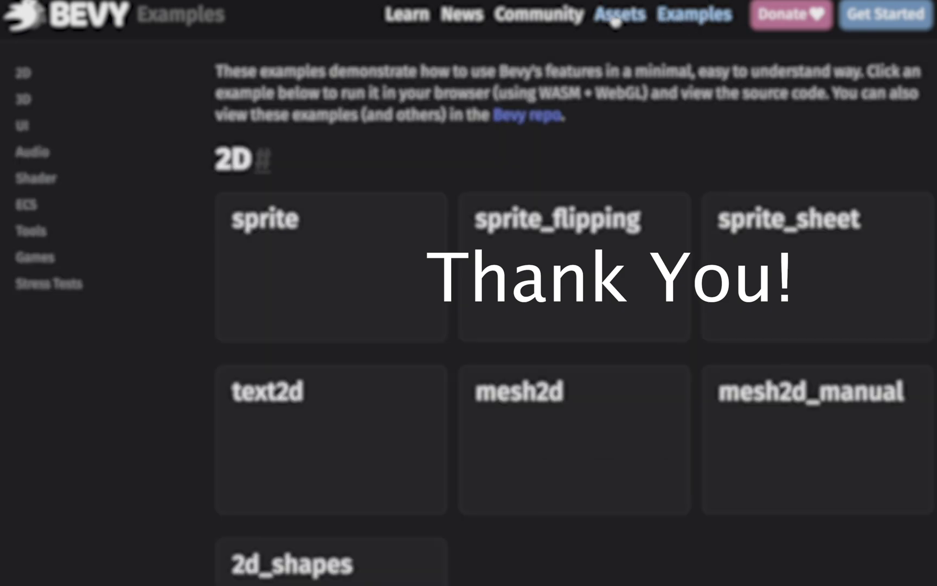
pyautogui.click(619, 14)
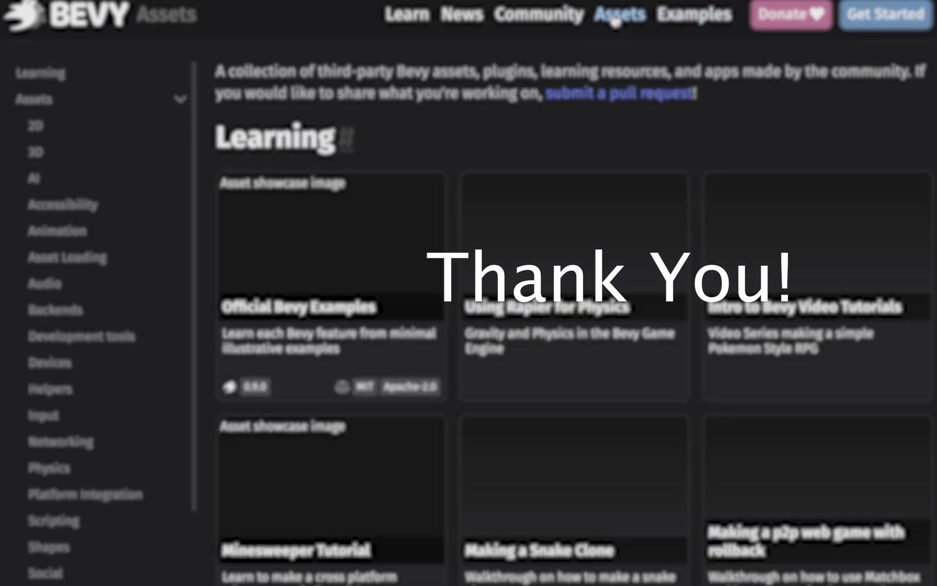